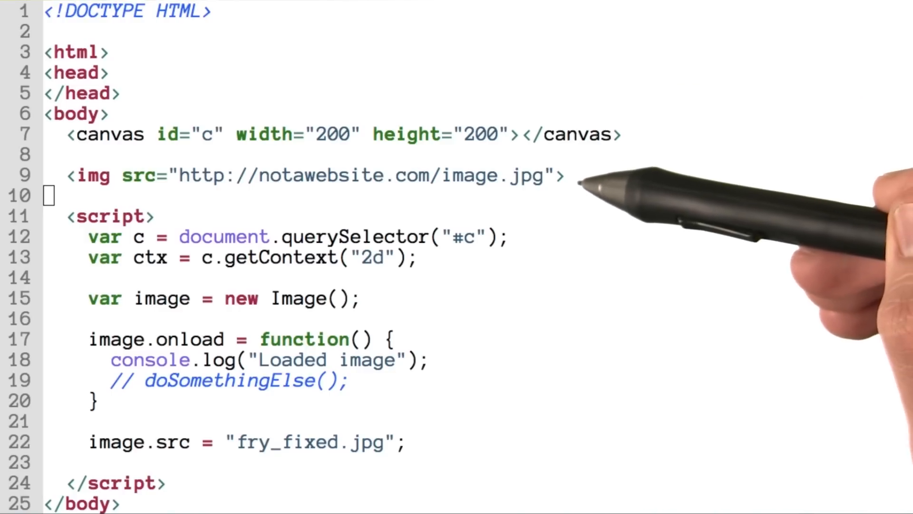
mouse_move(175, 291)
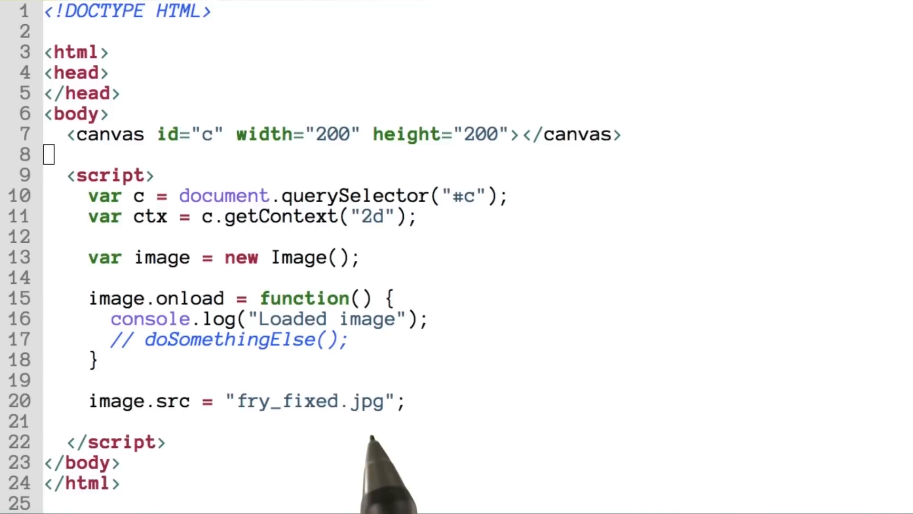
mouse_move(274, 477)
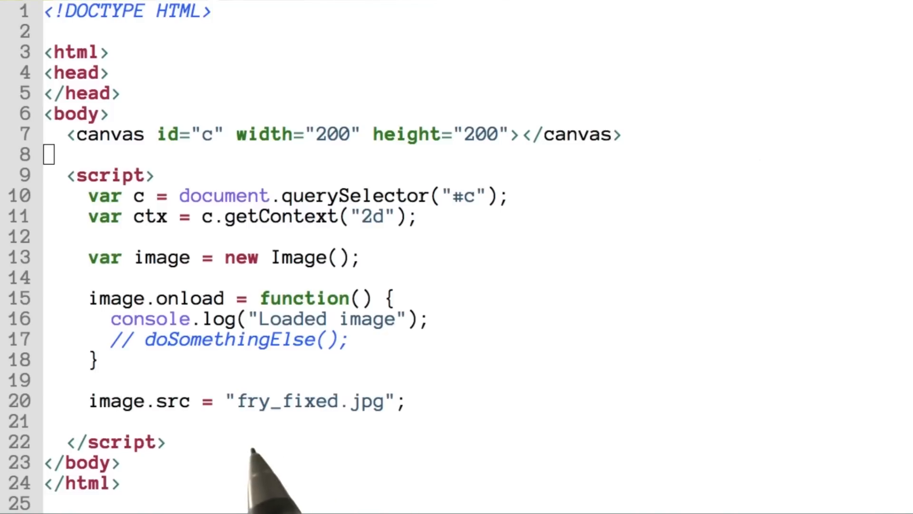
mouse_move(320, 466)
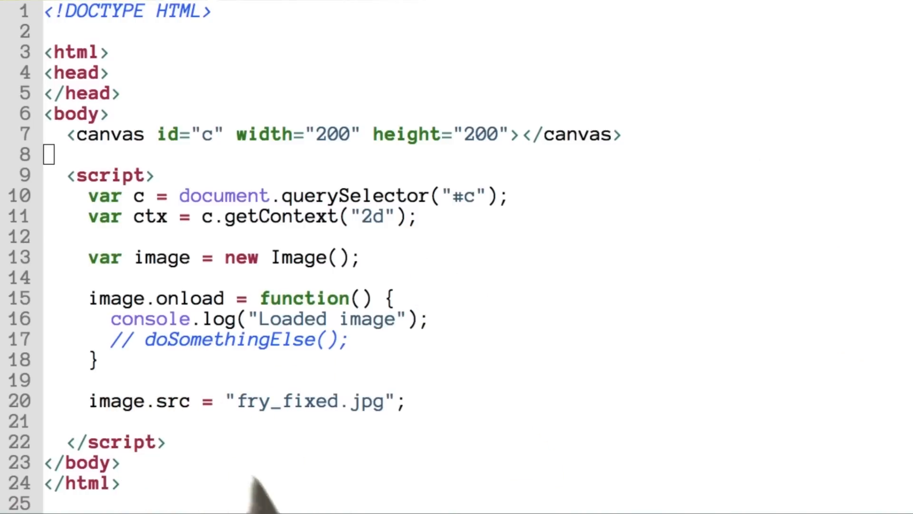
mouse_move(285, 361)
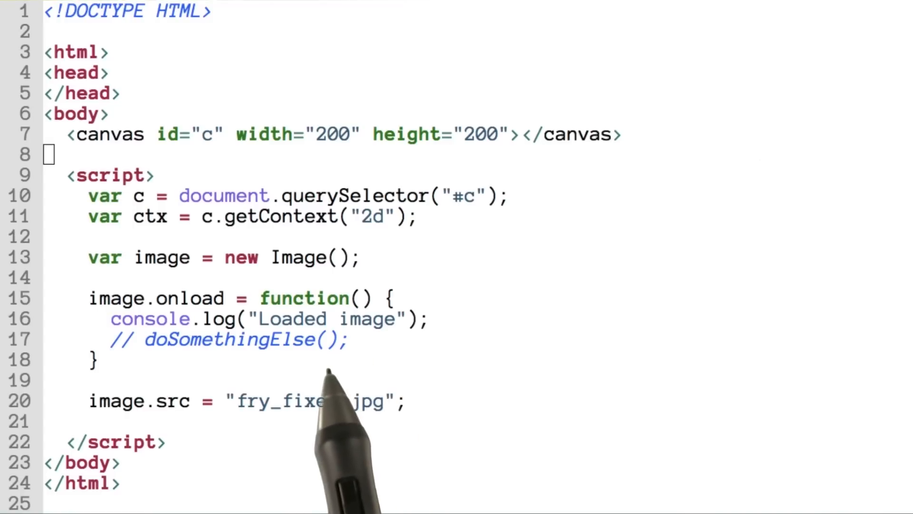
text(ctx.drawImage(image, 0, 0, c.width, c.height);)
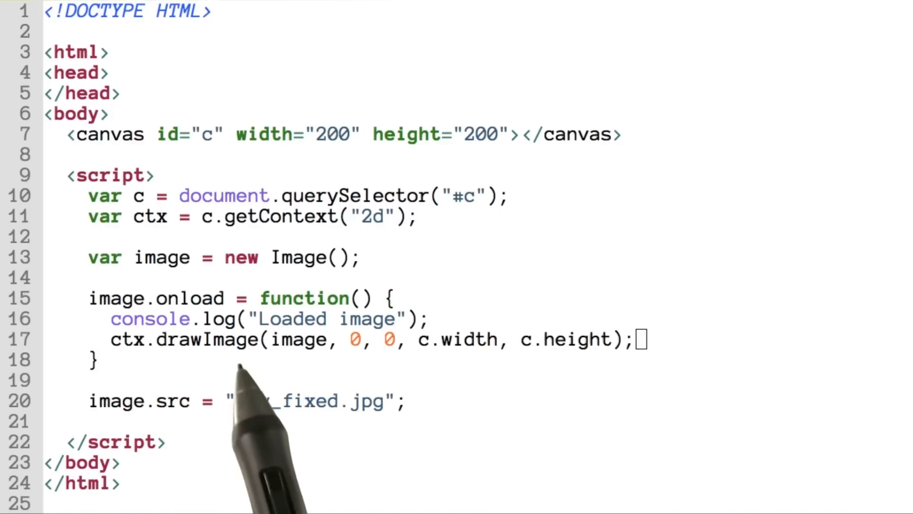
Step: Draw the fry image onto the canvas and open simple_canvas.html in Chrome
text(fry)
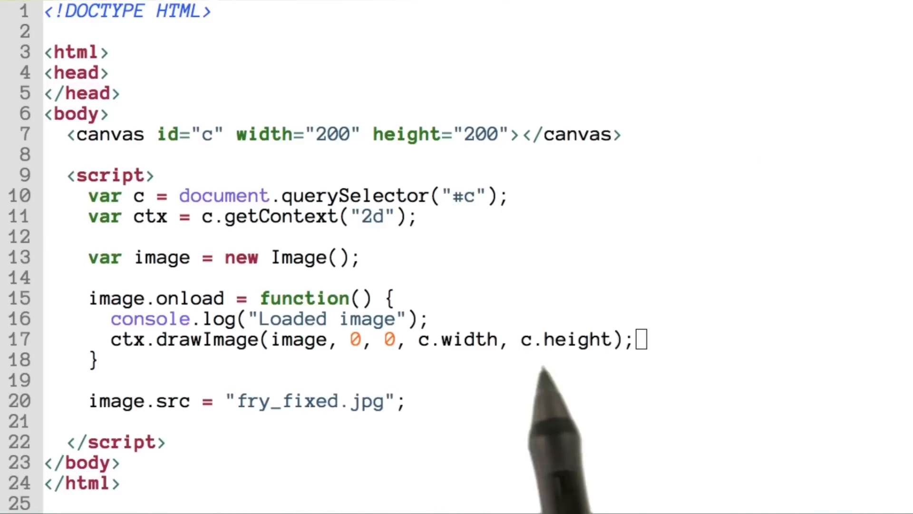
mouse_move(419, 379)
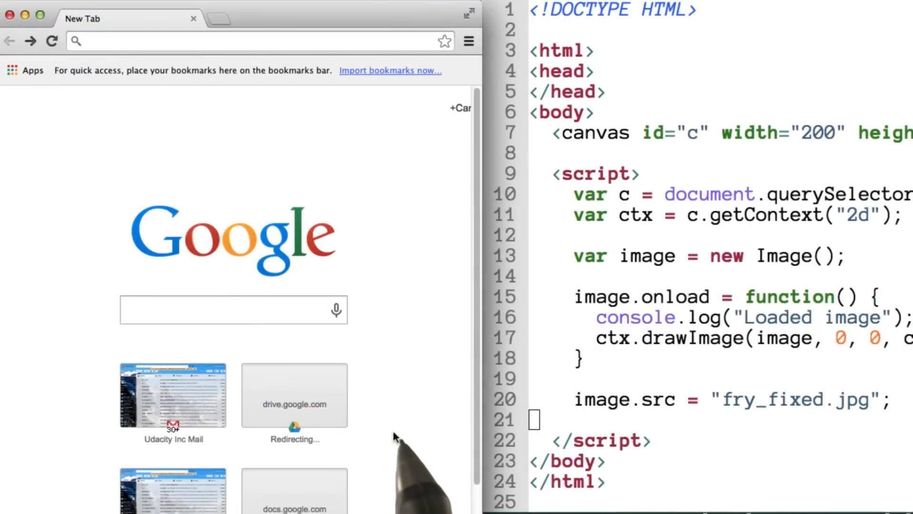
mouse_move(413, 399)
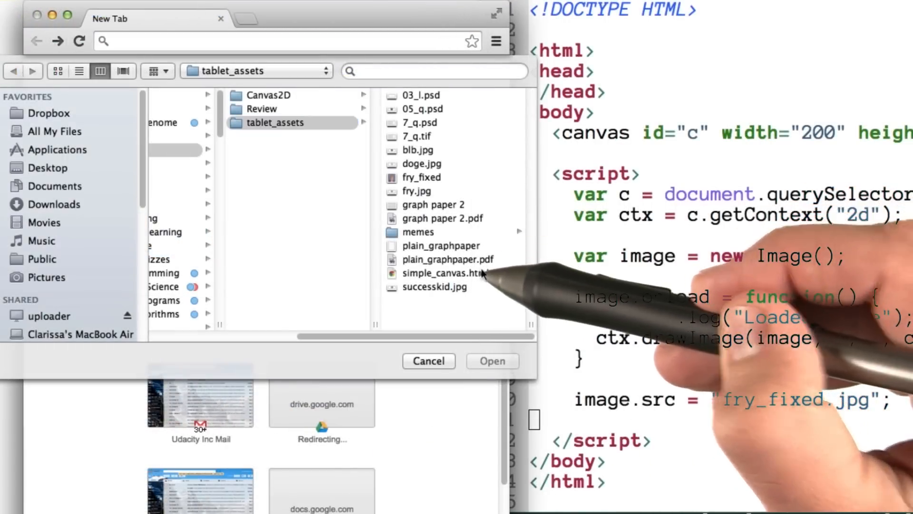
click(443, 274)
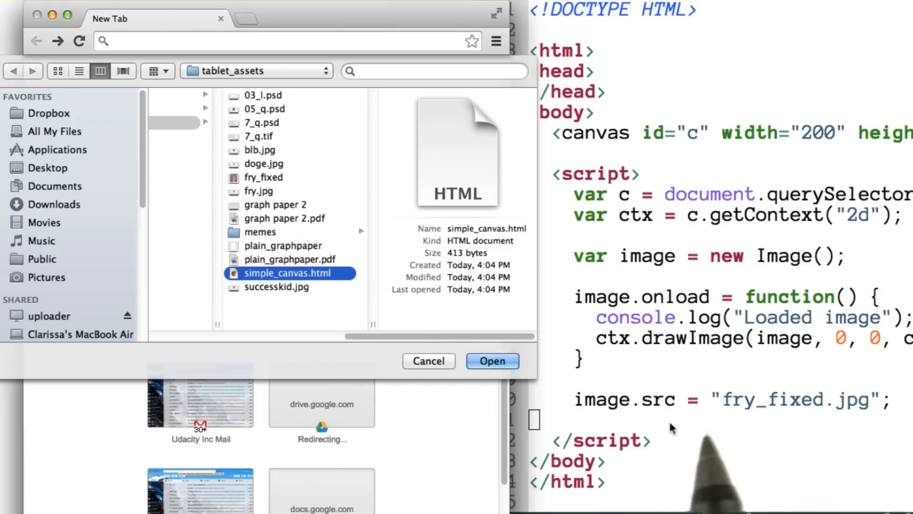
click(491, 360)
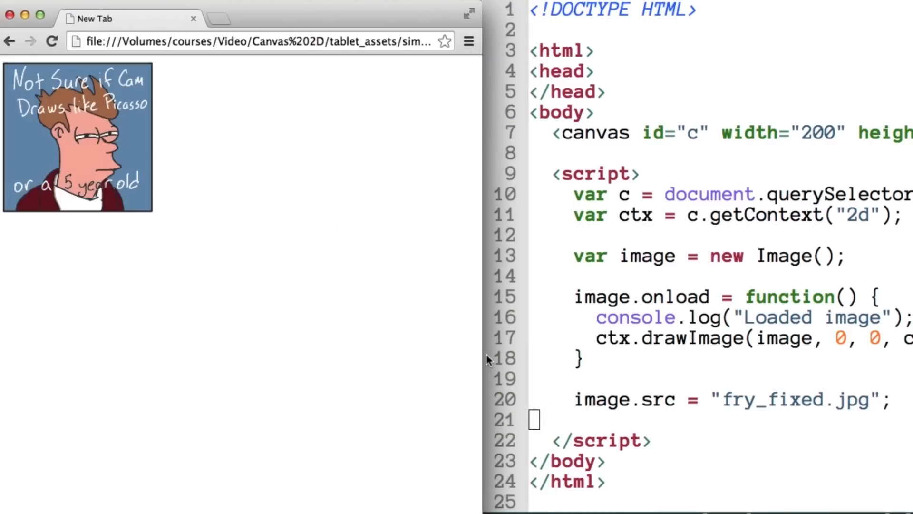